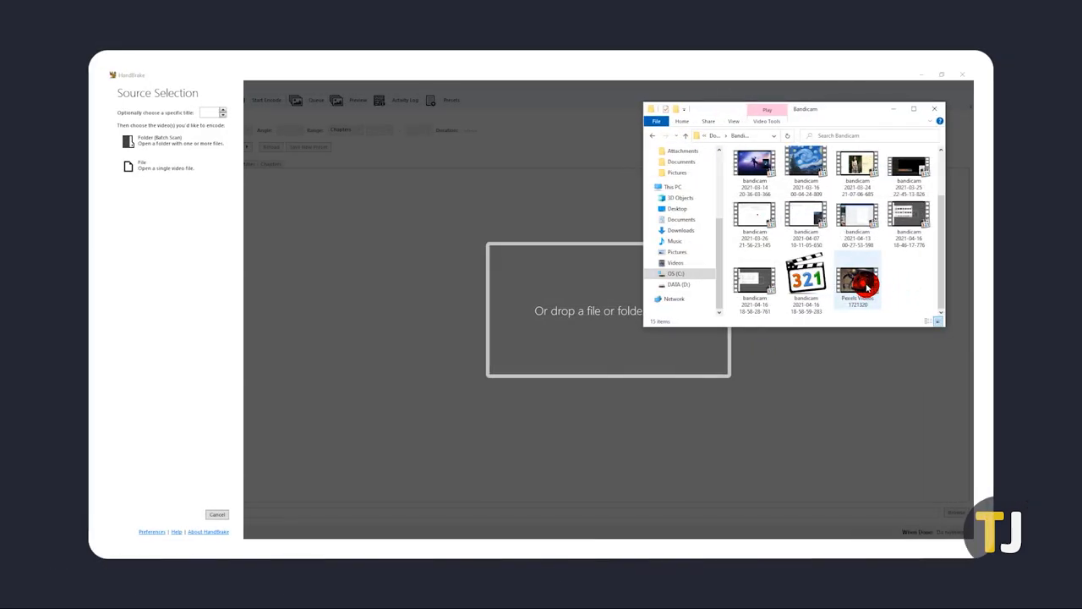
Open the Pexels Videos 1721320 clip as HandBrake's source video.
{"action": "double_click", "coordinate": [858, 279]}
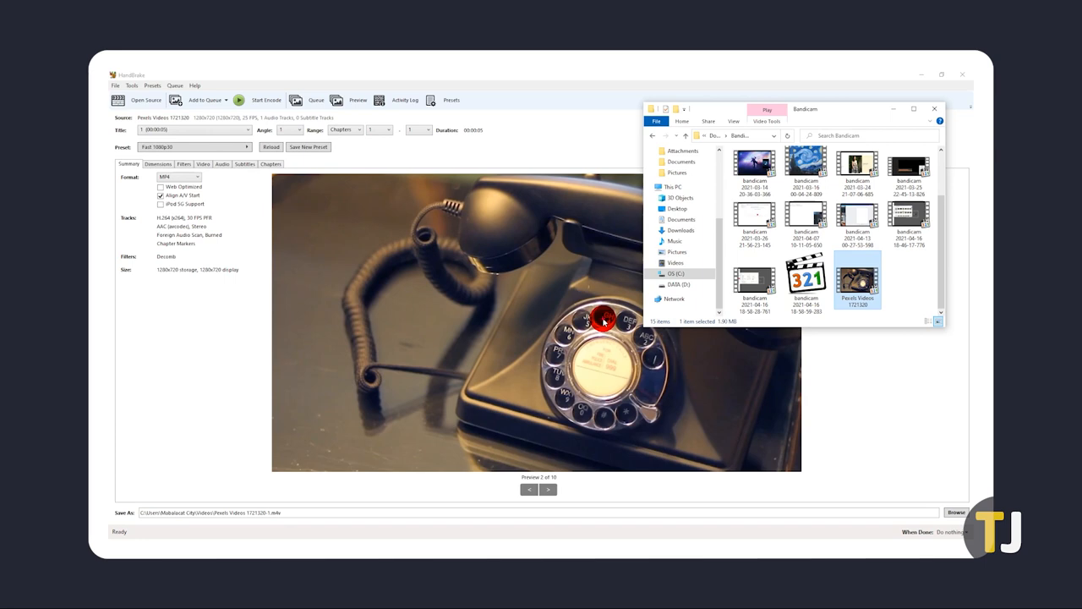
{"action": "left_click", "coordinate": [934, 109]}
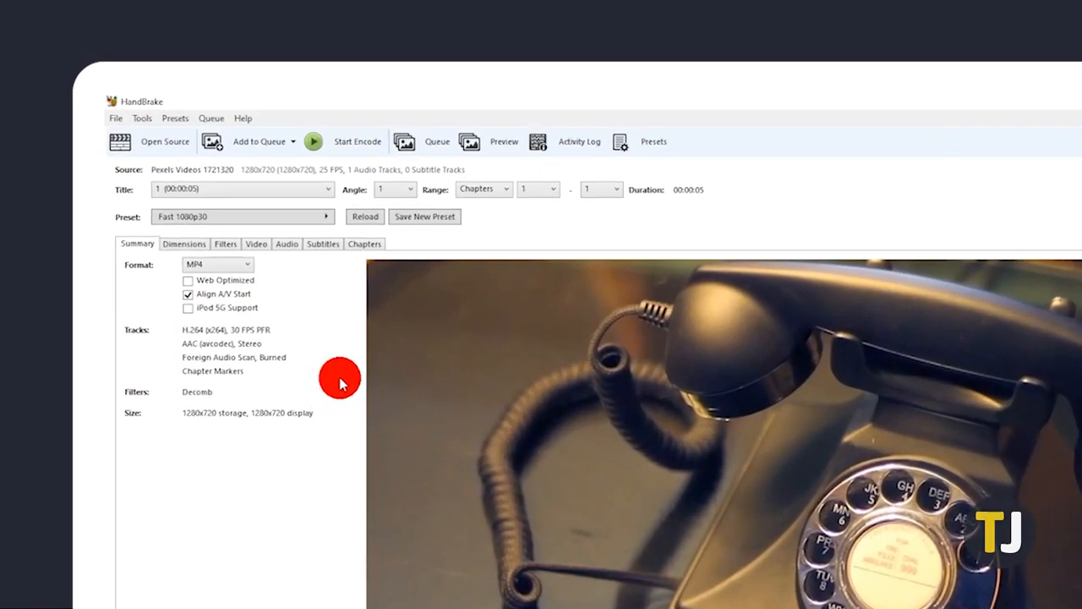
{"action": "mouse_move", "coordinate": [337, 281]}
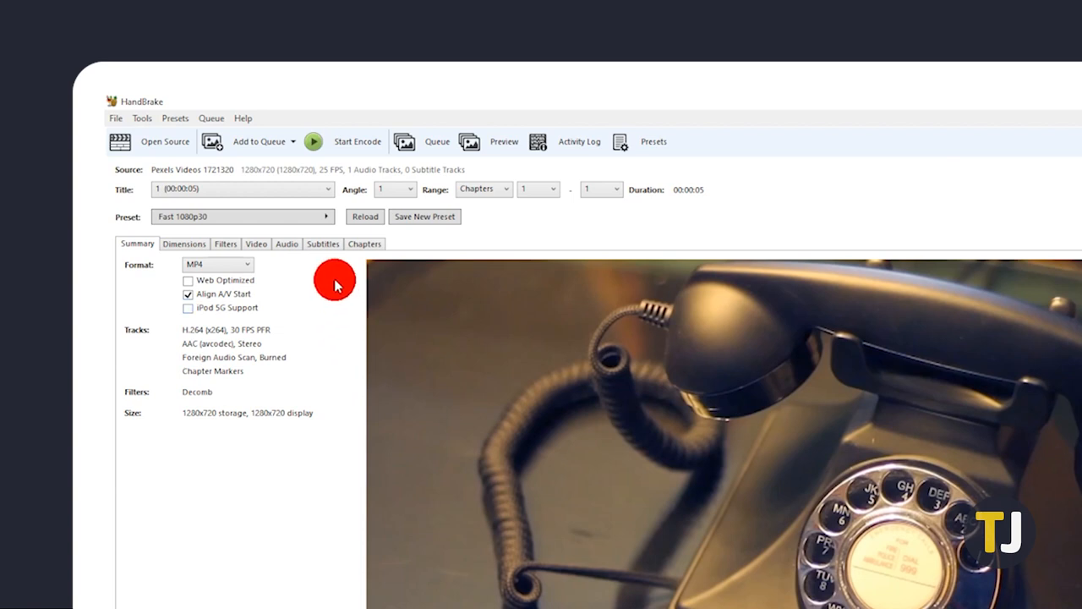
Choose the General > Very Fast 720p30 preset and set the container format to MKV.
{"action": "left_click", "coordinate": [329, 216]}
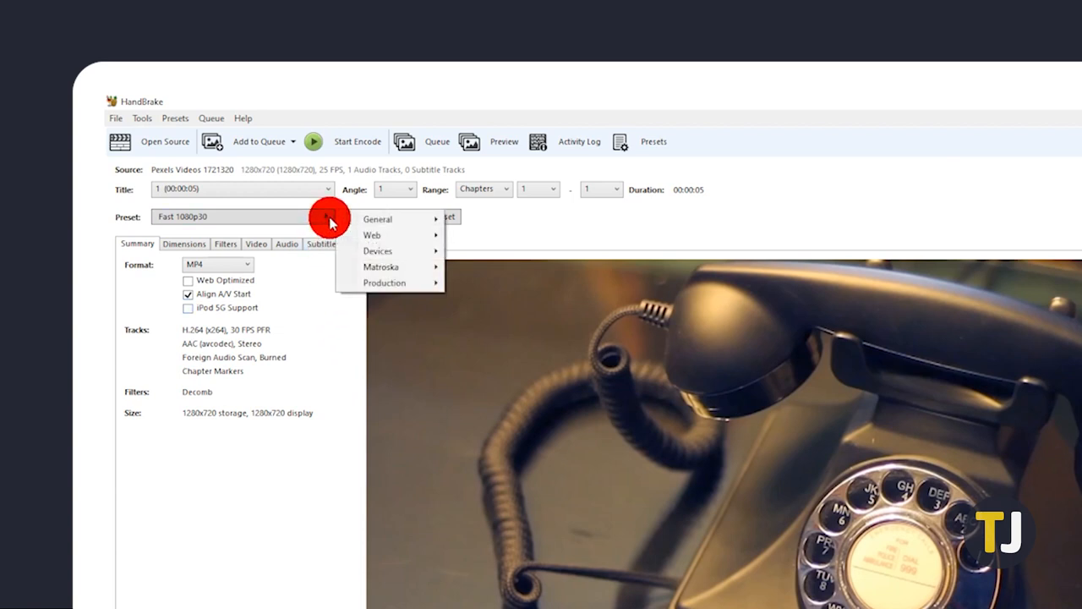
{"action": "mouse_move", "coordinate": [391, 219]}
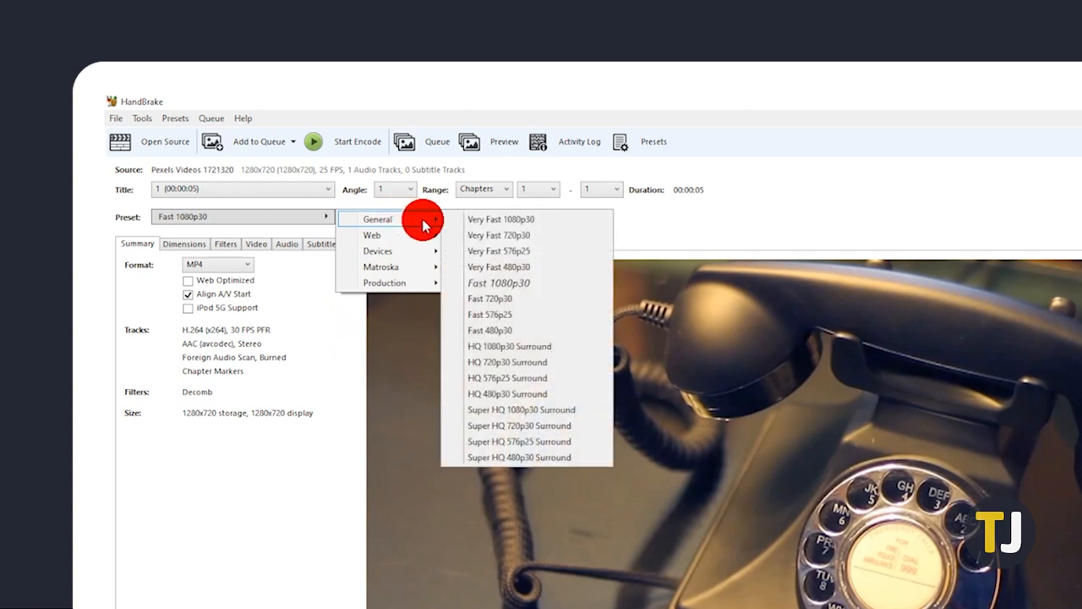
{"action": "mouse_move", "coordinate": [427, 226]}
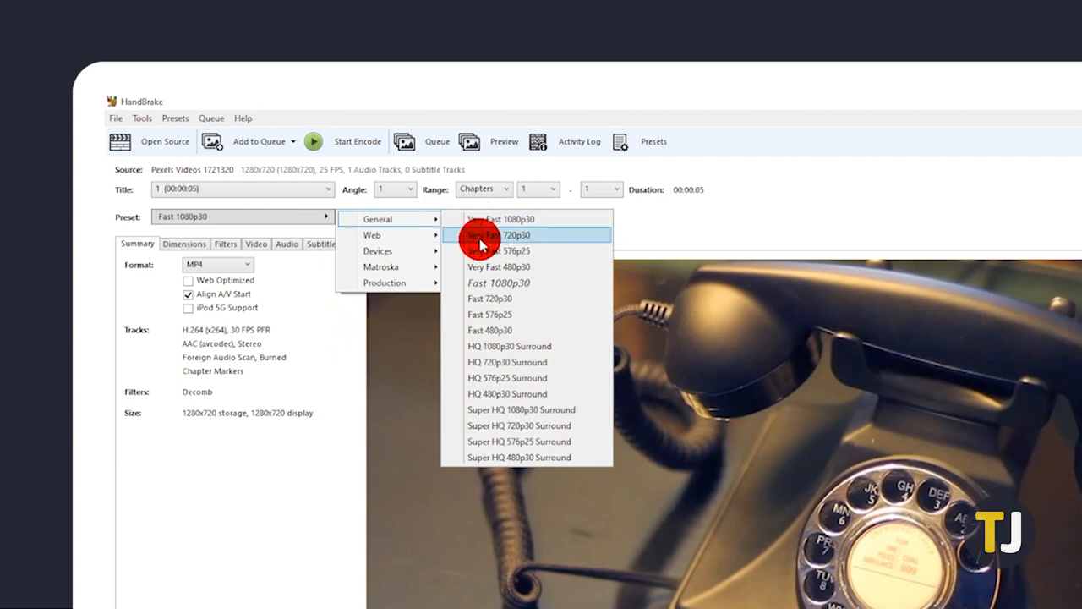
{"action": "left_click", "coordinate": [497, 235]}
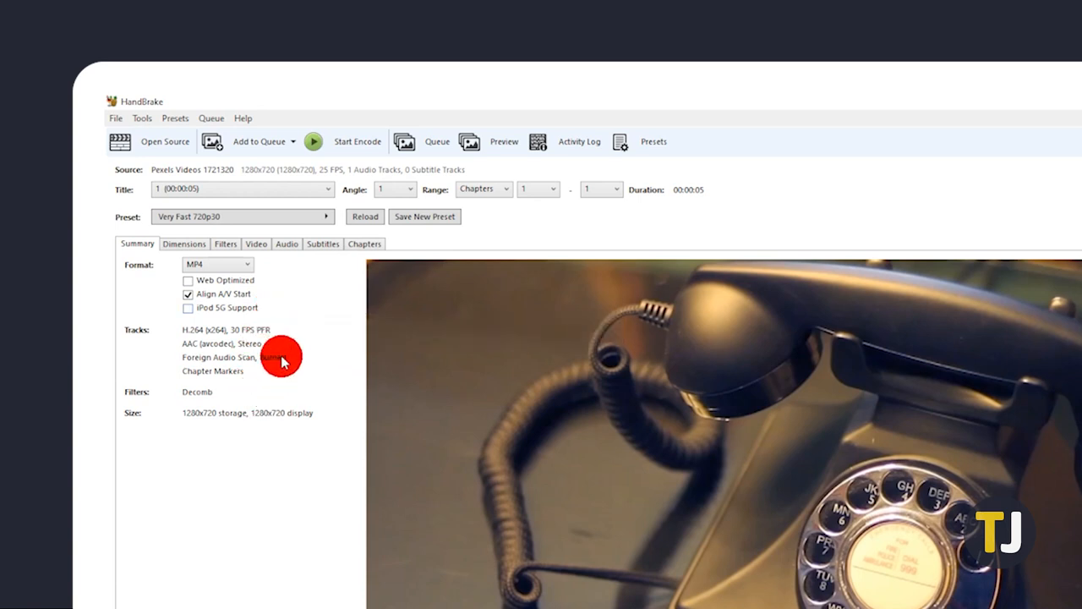
{"action": "mouse_move", "coordinate": [292, 305]}
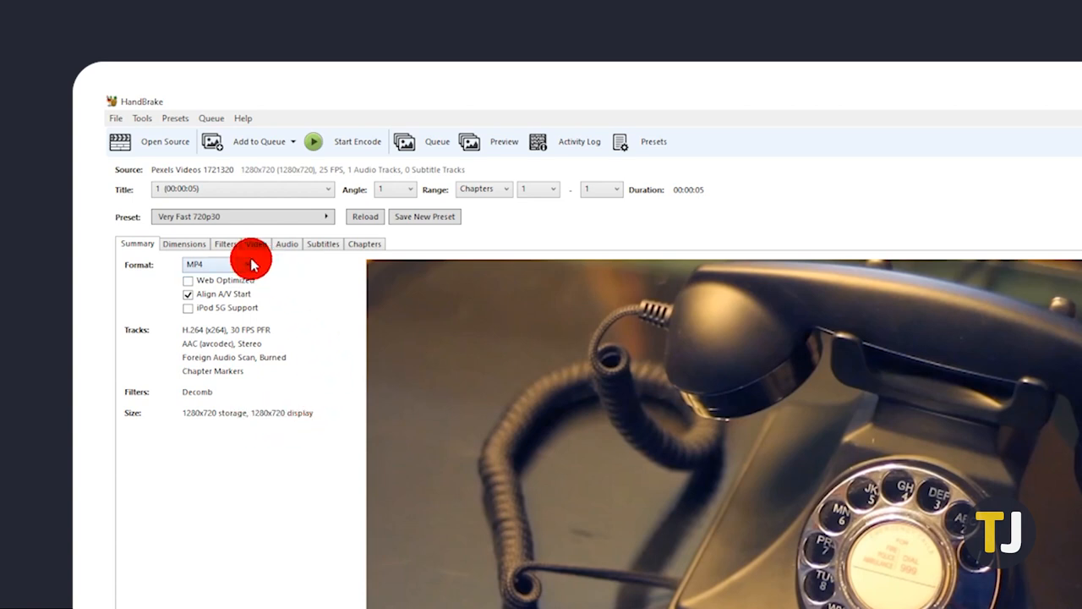
{"action": "left_click", "coordinate": [217, 264]}
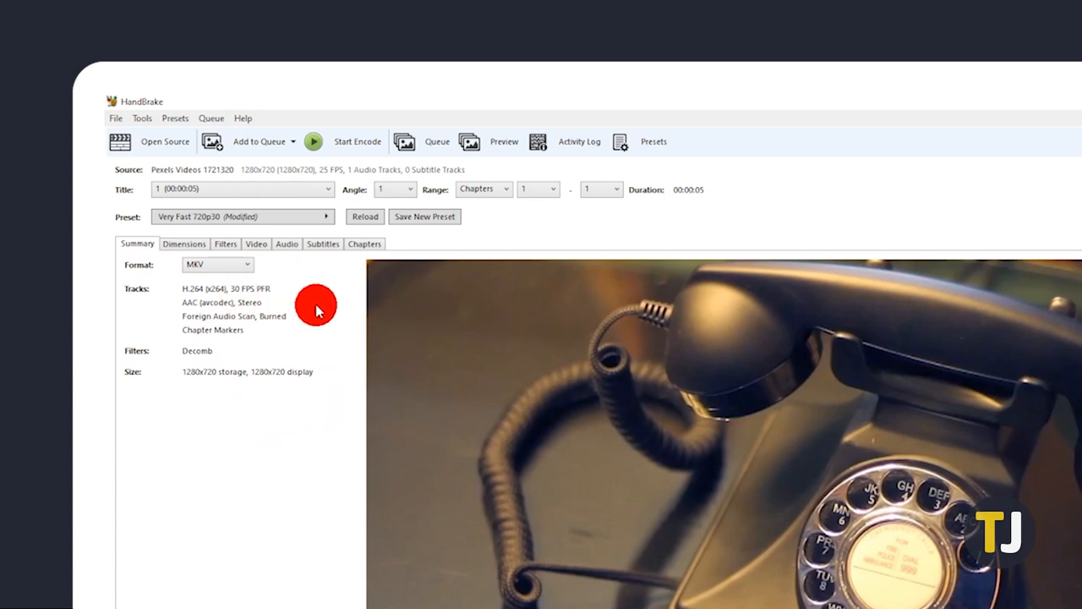
{"action": "mouse_move", "coordinate": [329, 228]}
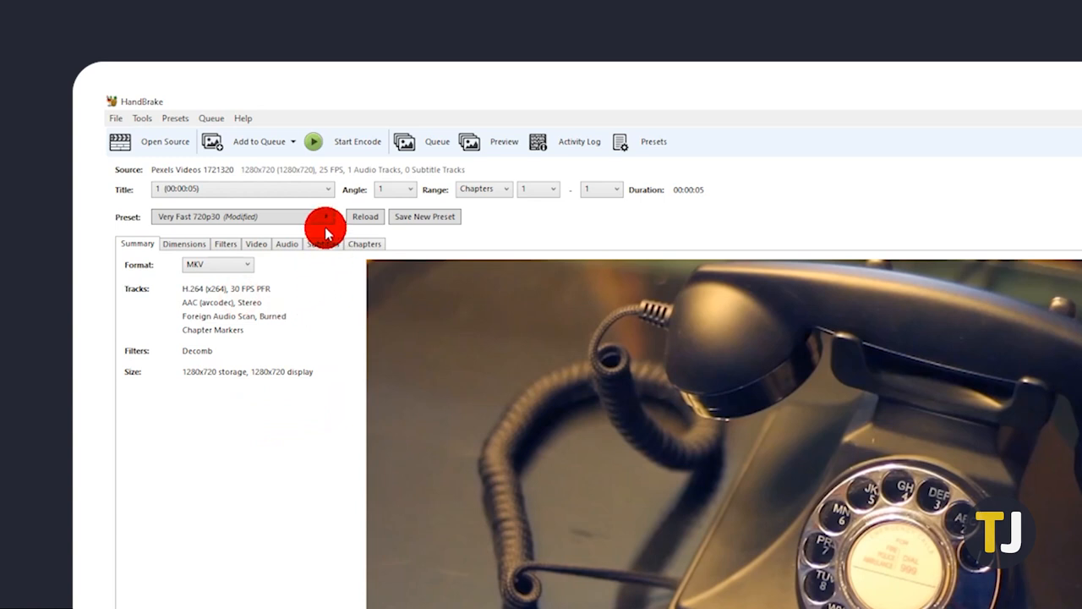
Review the general presets, save the MKV output to the Videos folder, and start encoding.
{"action": "left_click", "coordinate": [328, 216]}
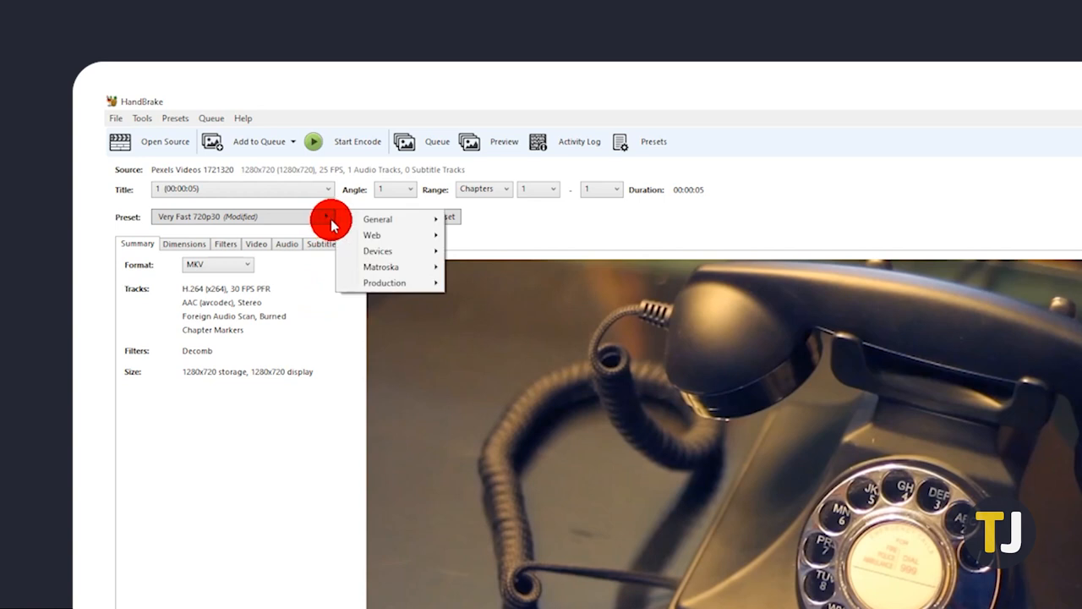
{"action": "left_click", "coordinate": [377, 219]}
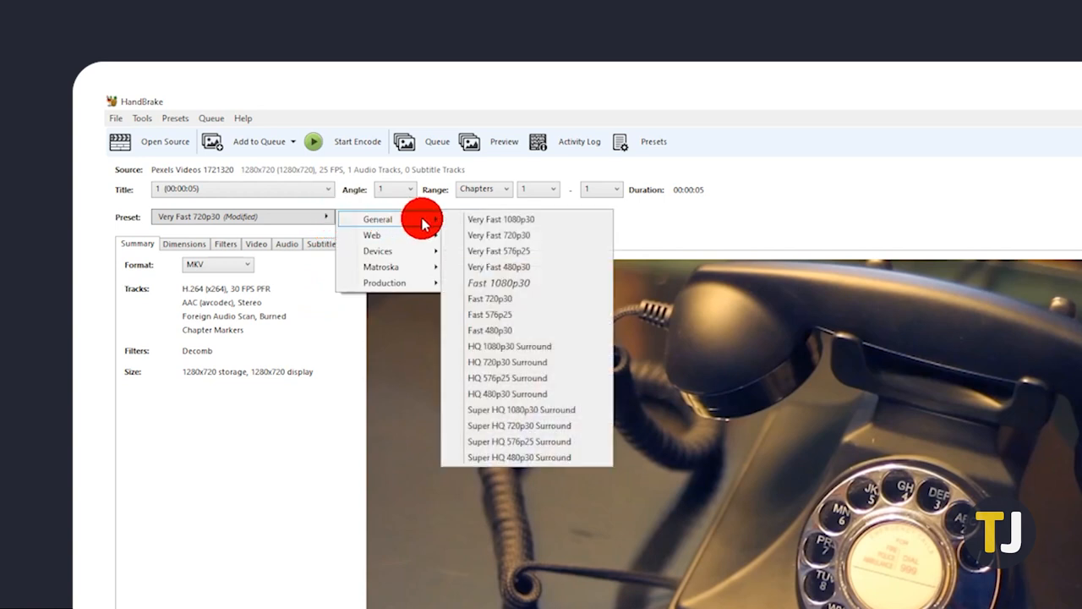
{"action": "mouse_move", "coordinate": [430, 223]}
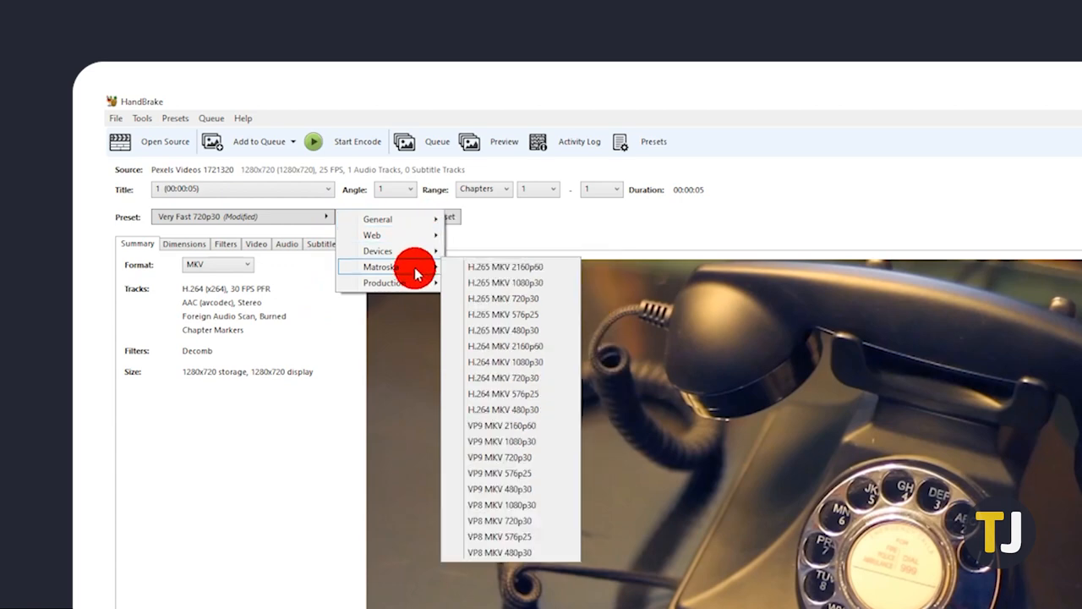
{"action": "mouse_move", "coordinate": [332, 371]}
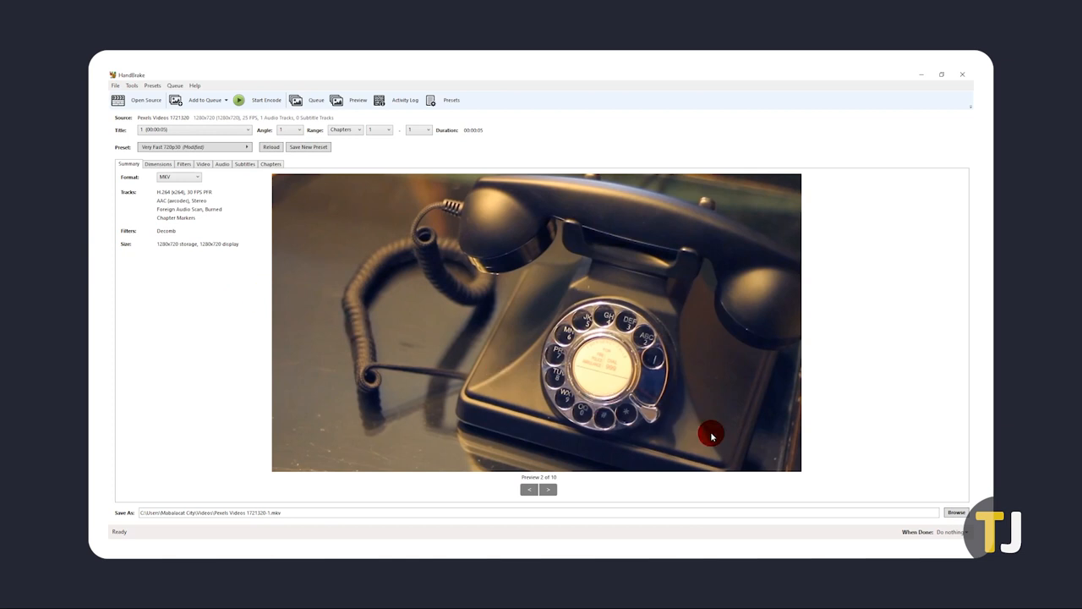
{"action": "left_click", "coordinate": [956, 512]}
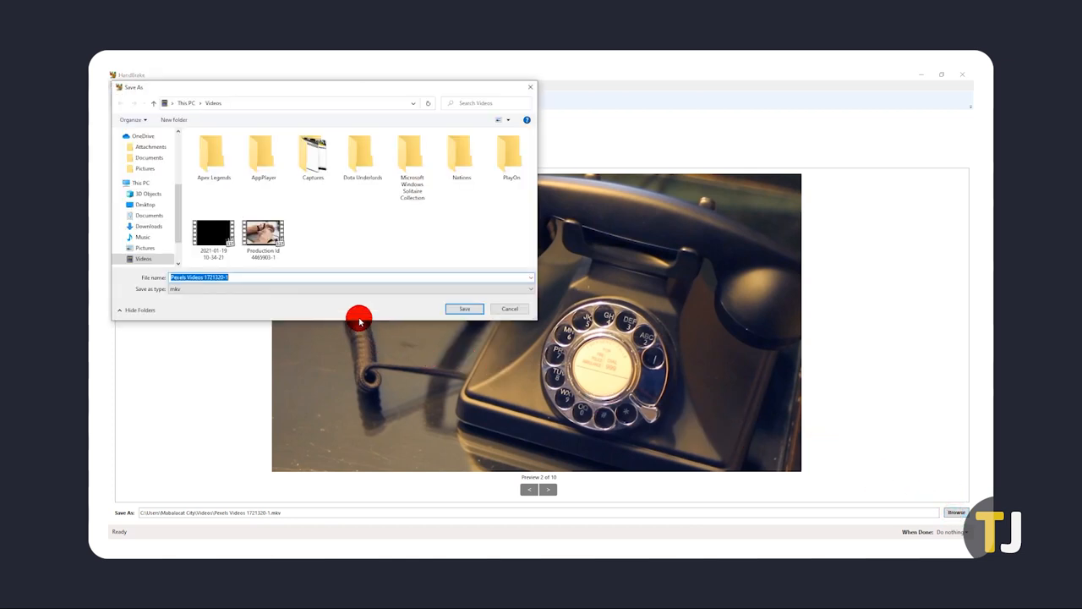
{"action": "left_click", "coordinate": [465, 308]}
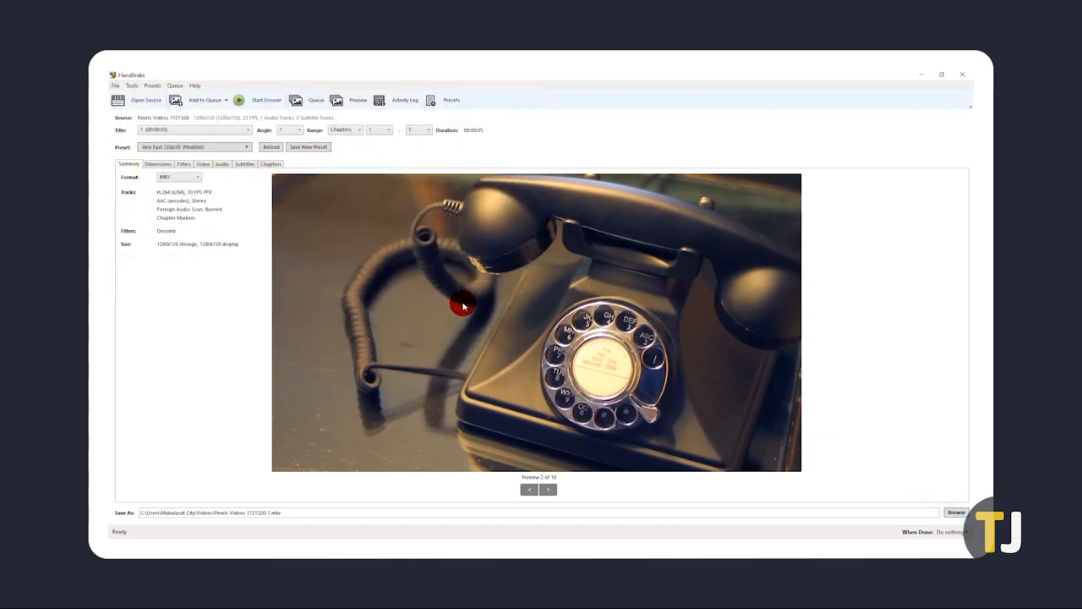
{"action": "left_click", "coordinate": [248, 100]}
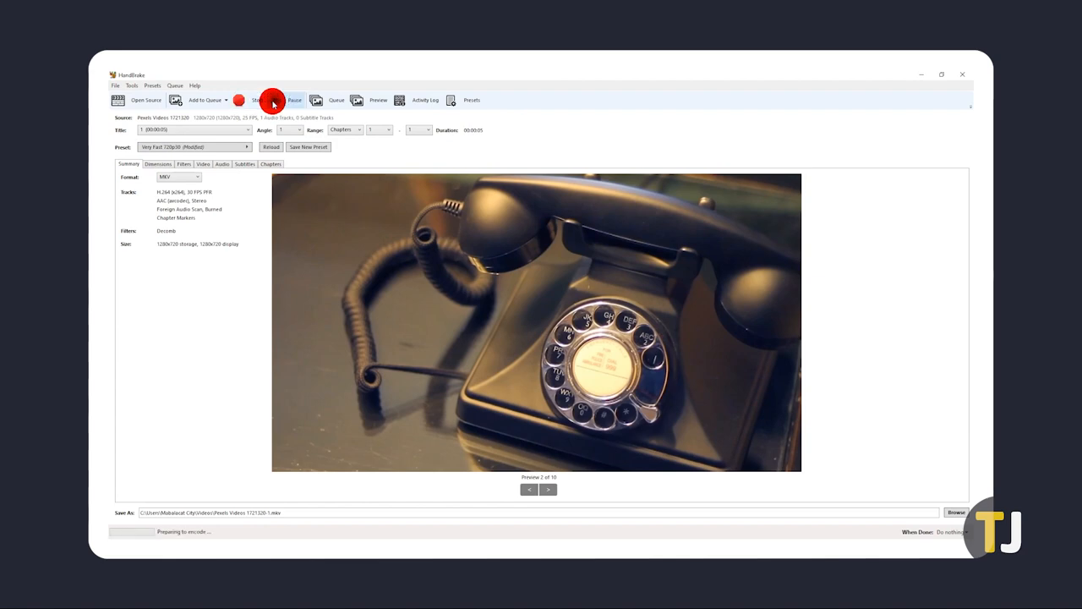